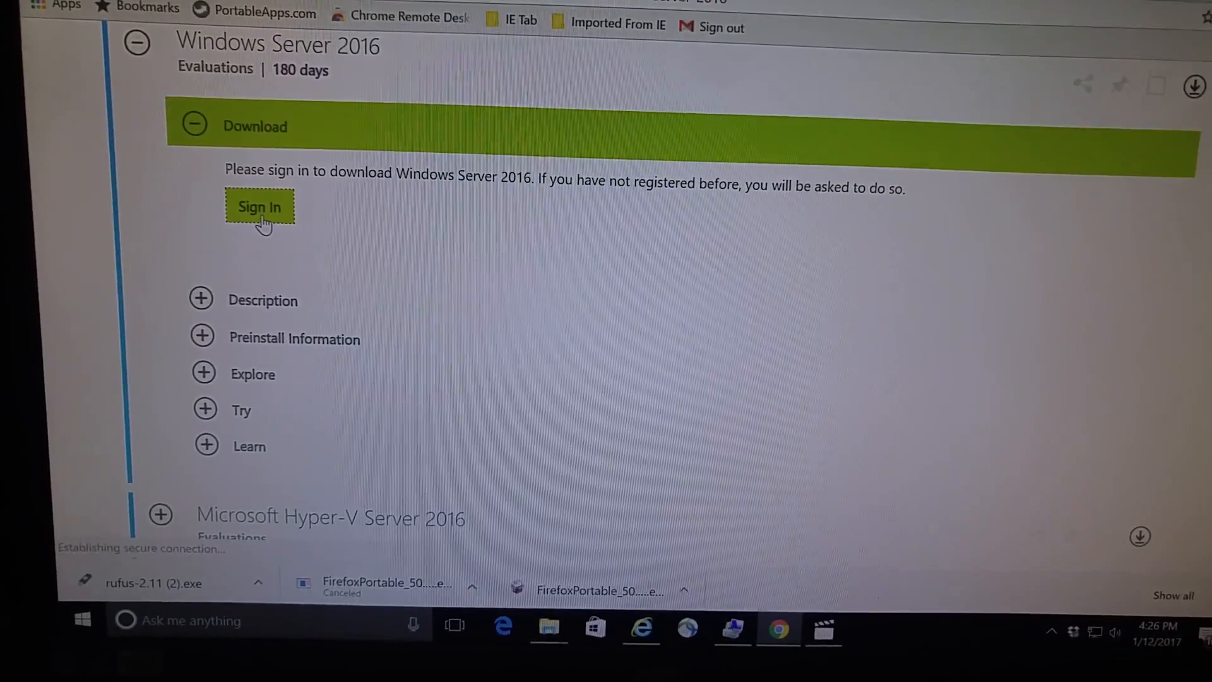
Step: Sign in, choose ISO as the Windows Server 2016 file type, and proceed to registration
{"action": "left_click", "coordinate": [258, 206]}
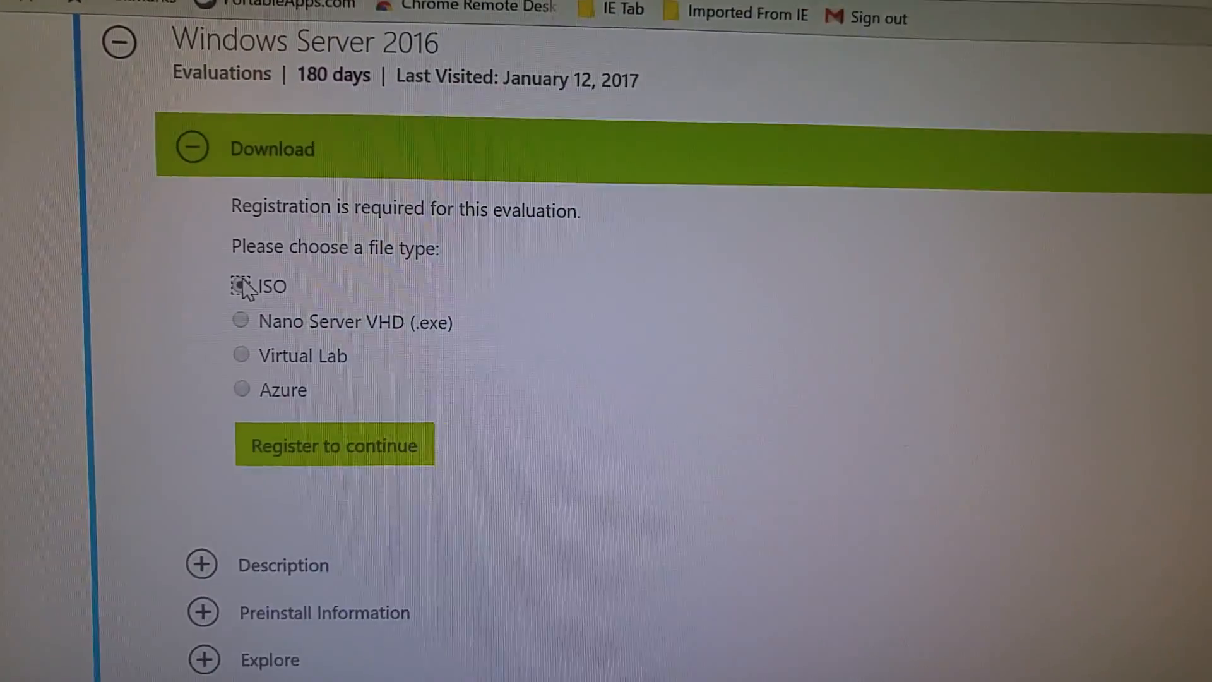
{"action": "left_click", "coordinate": [242, 286]}
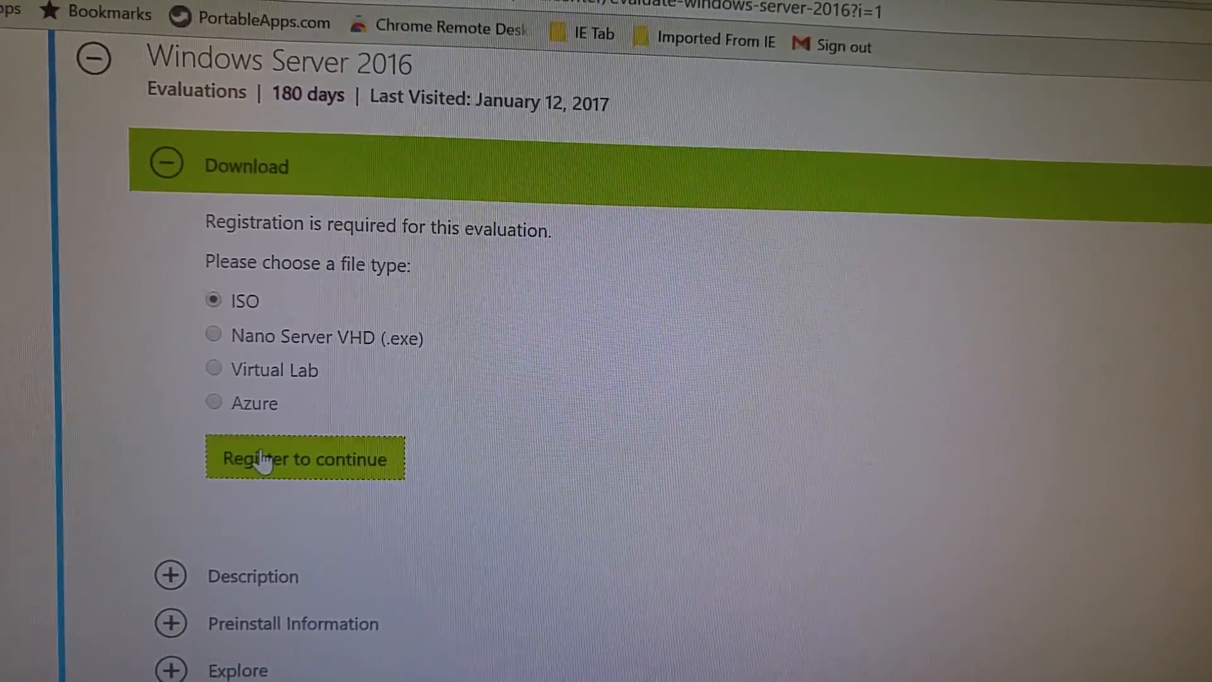
{"action": "left_click", "coordinate": [305, 459]}
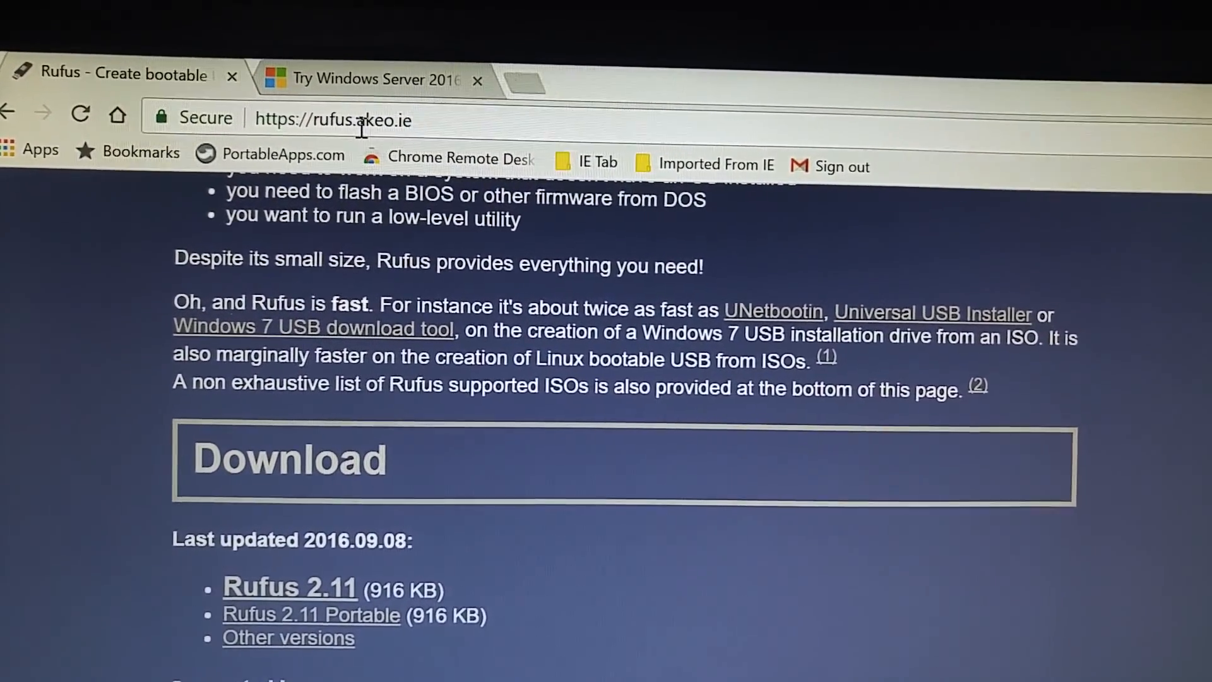
Step: Scroll the rufus.akeo.ie page down to the Download section with the Rufus 2.11 links
{"action": "scroll", "scroll_direction": "down", "scroll_amount": 3}
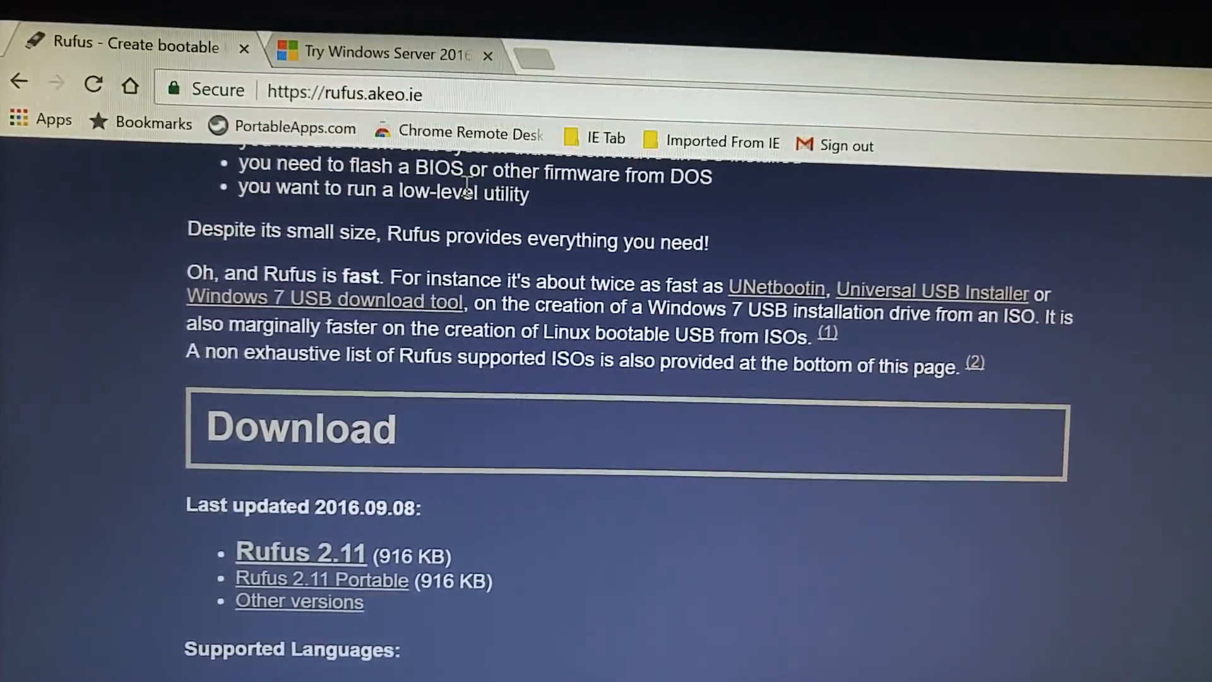
{"action": "scroll", "scroll_direction": "down", "scroll_amount": 3}
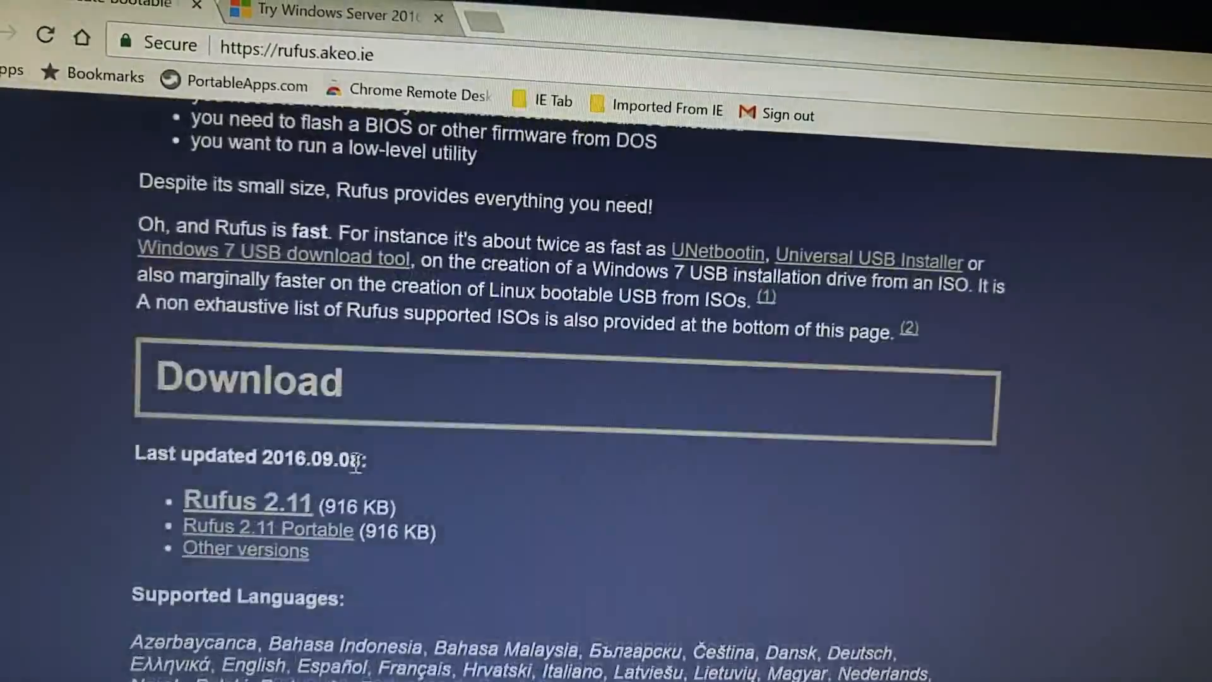
{"action": "scroll", "scroll_direction": "down", "scroll_amount": 3}
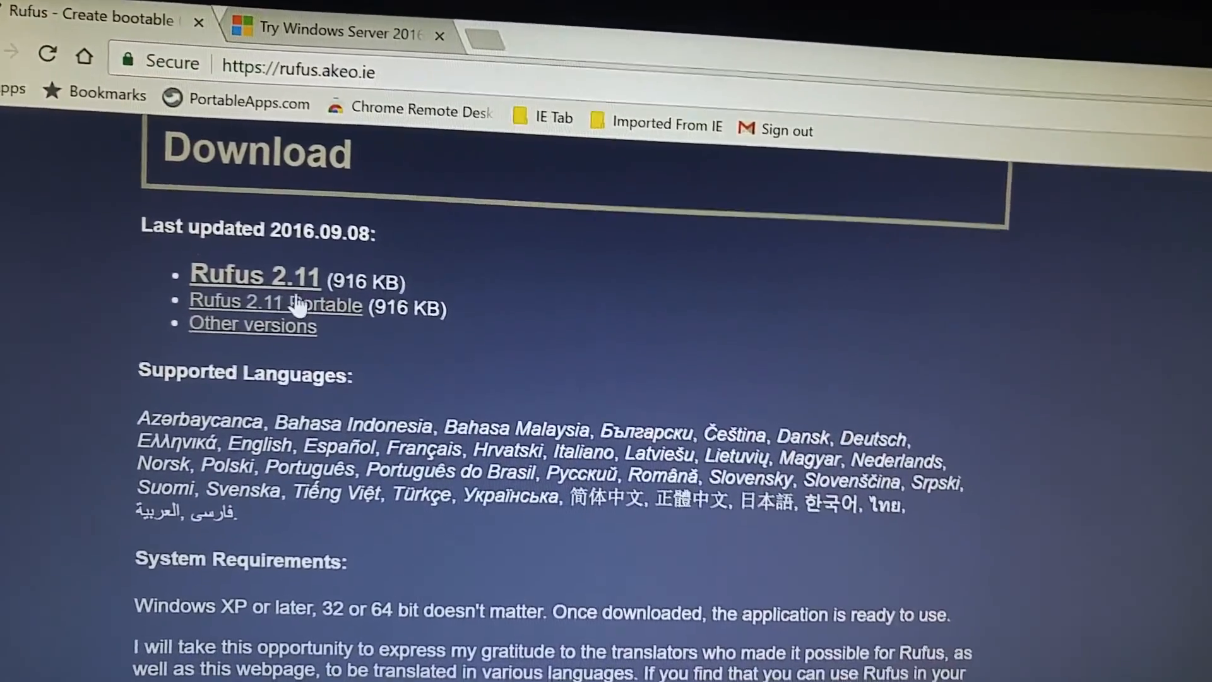
{"action": "scroll", "scroll_direction": "down", "scroll_amount": 3}
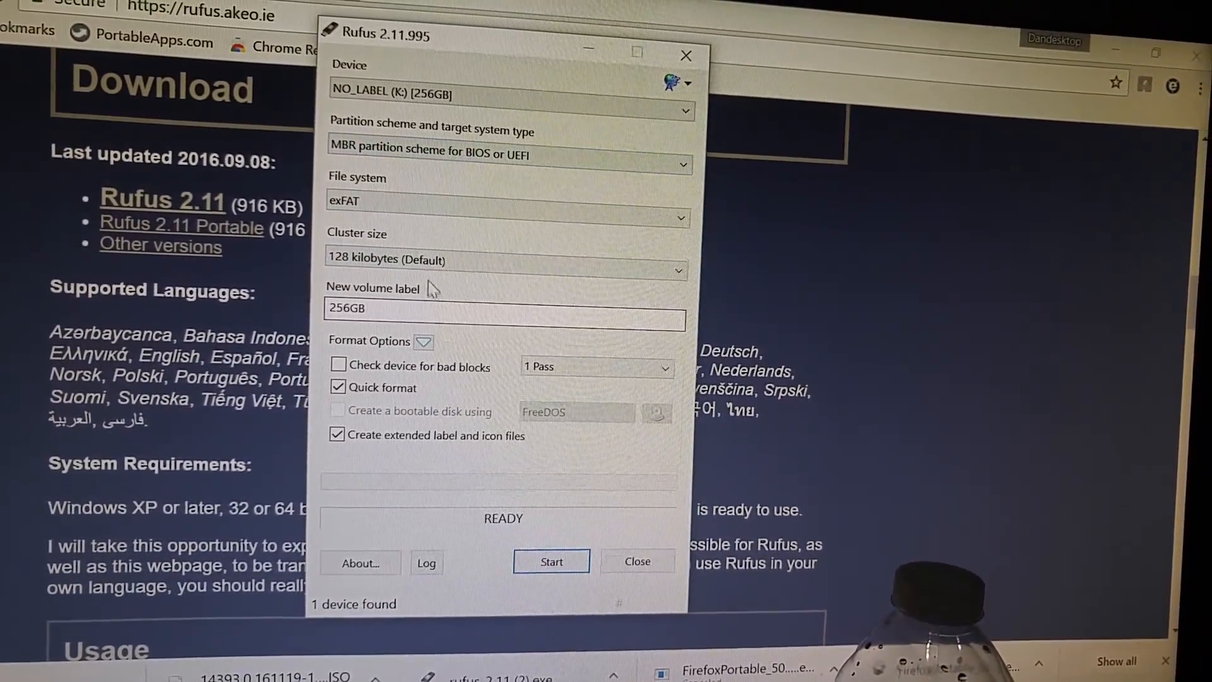
Step: Change the file system to Large FAT32 so the bootable-disk option becomes available
{"action": "left_click", "coordinate": [680, 218]}
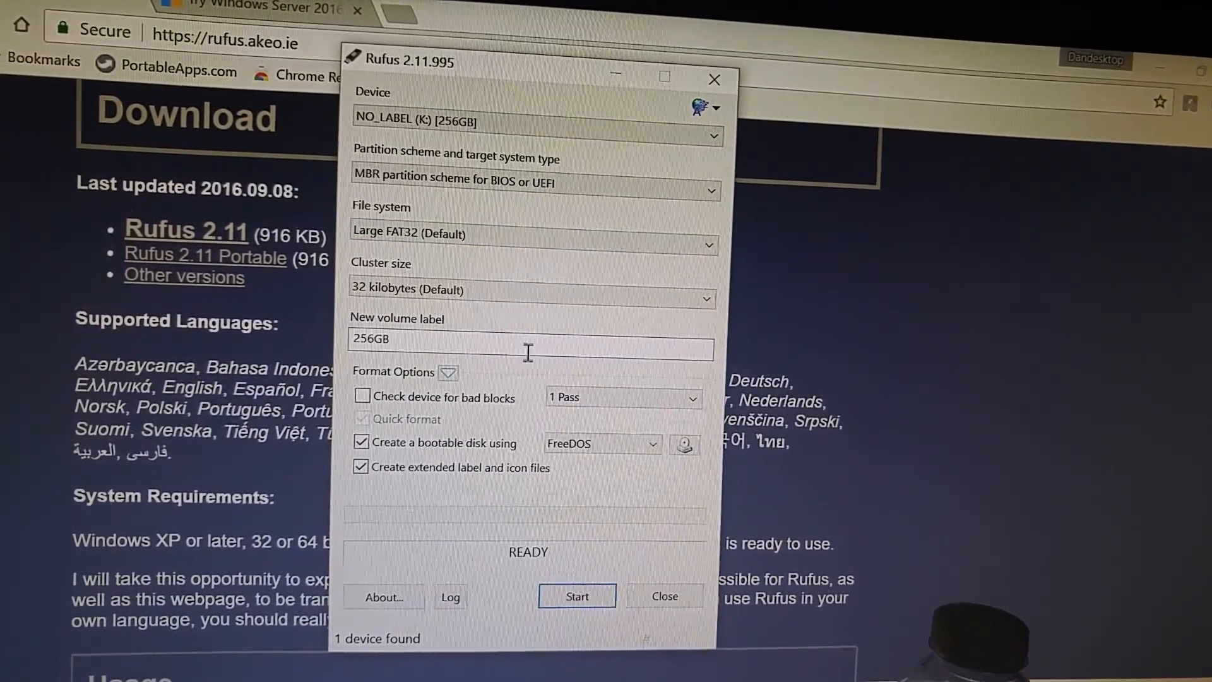
{"action": "mouse_move", "coordinate": [686, 442]}
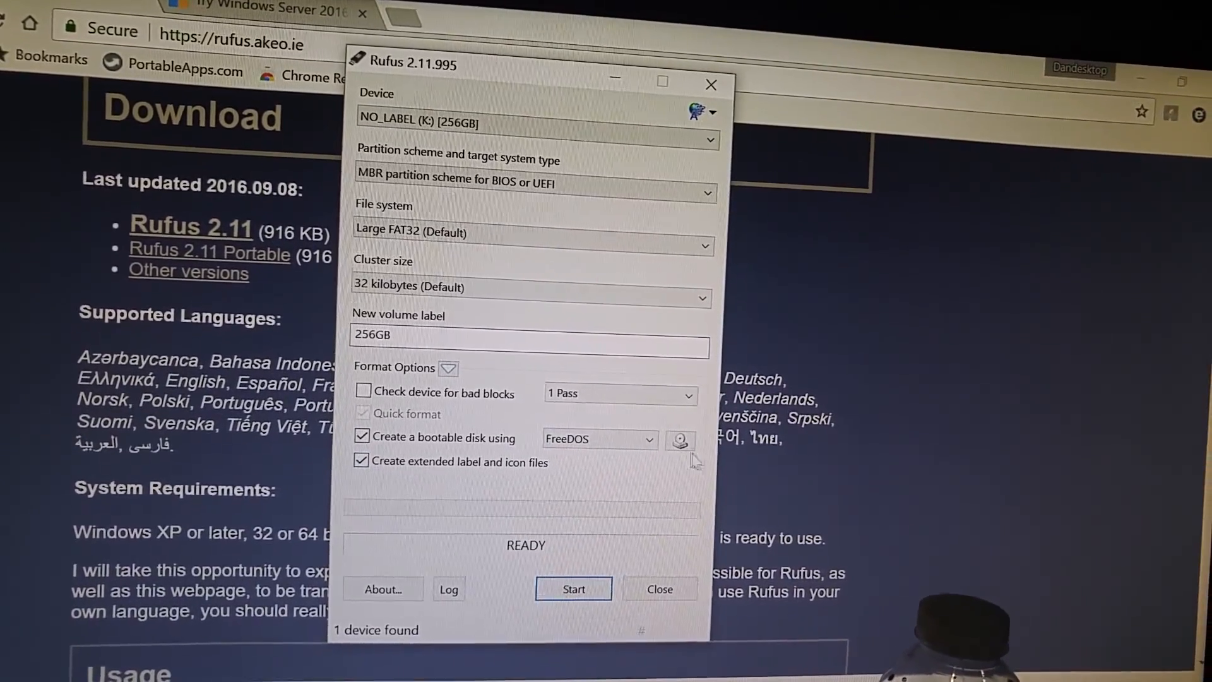
Step: Load the 6,808,810 KB Windows Server 2016 ISO from D:\server 2016 as the image to write
{"action": "left_click", "coordinate": [680, 440]}
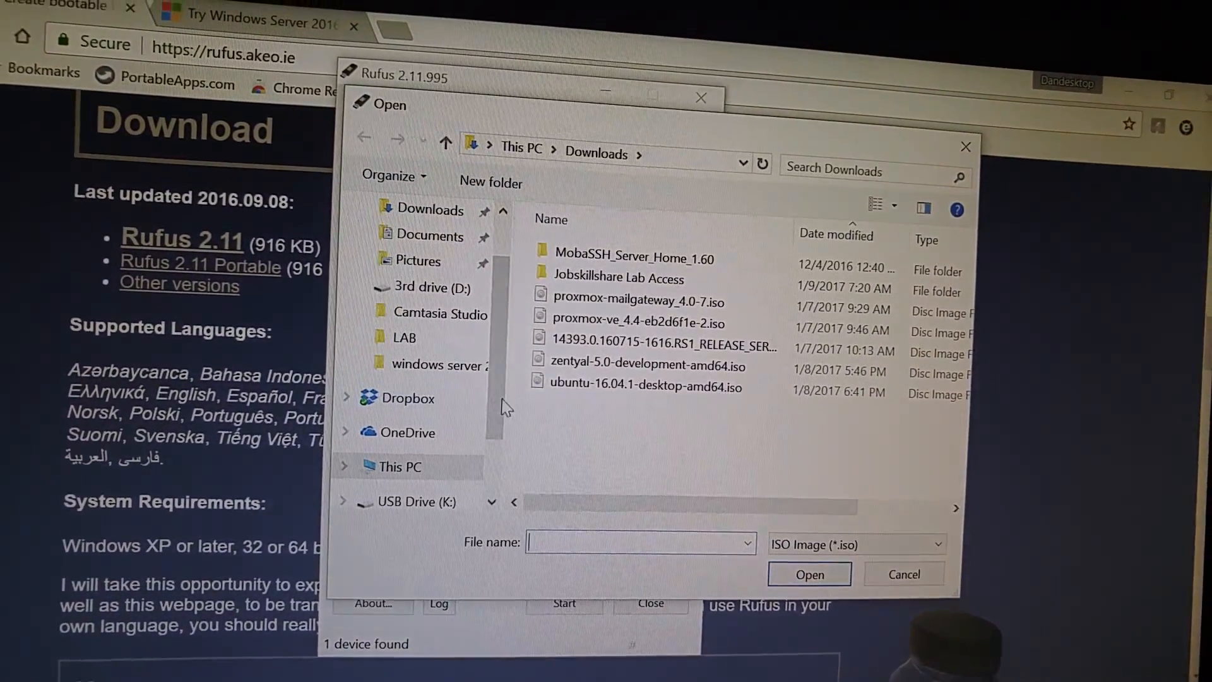
{"action": "scroll", "scroll_direction": "down", "scroll_amount": 3}
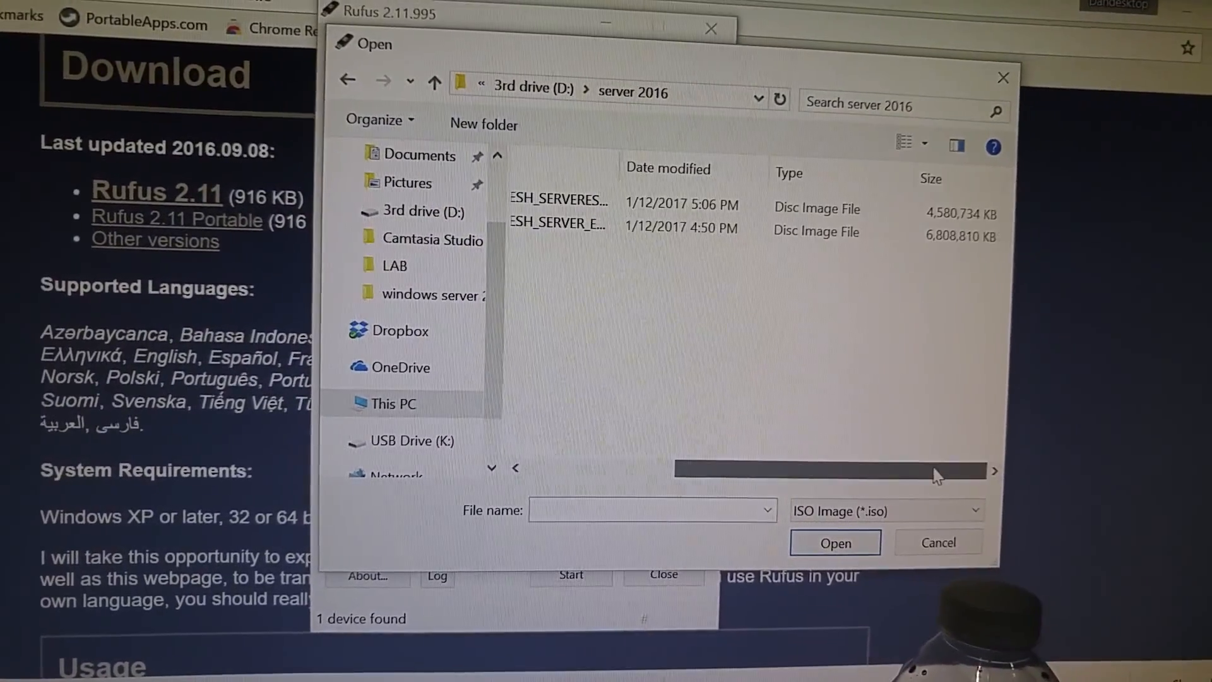
{"action": "left_click", "coordinate": [556, 223]}
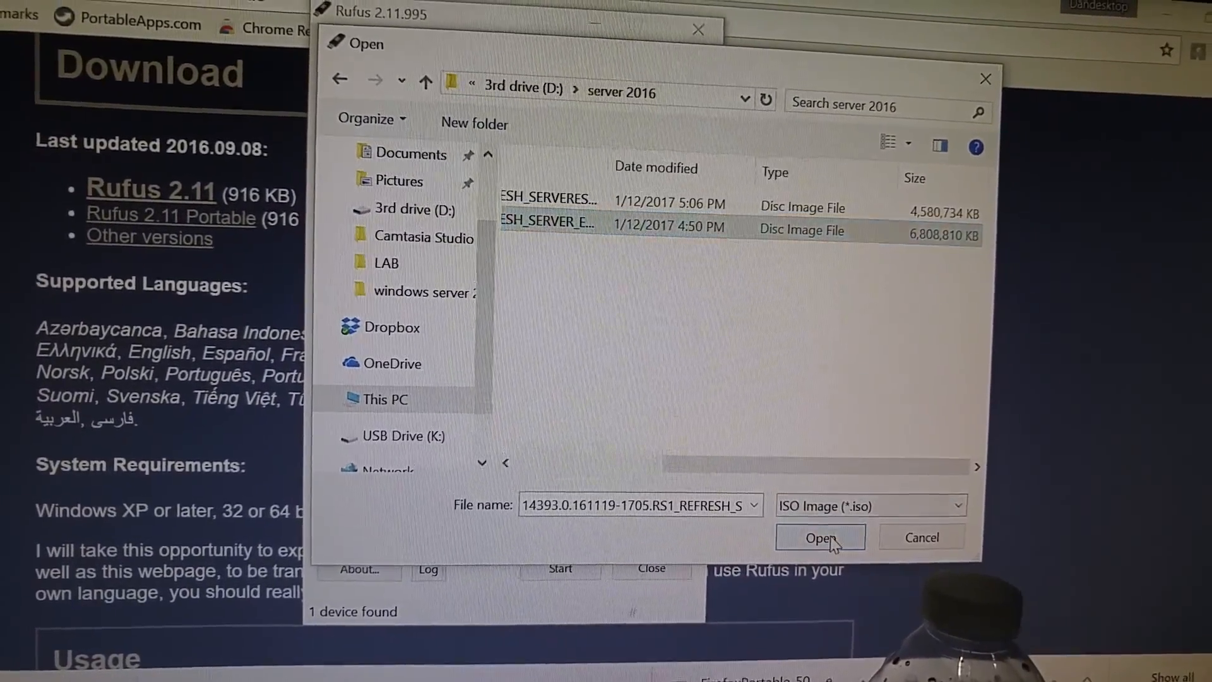
{"action": "left_click", "coordinate": [819, 538]}
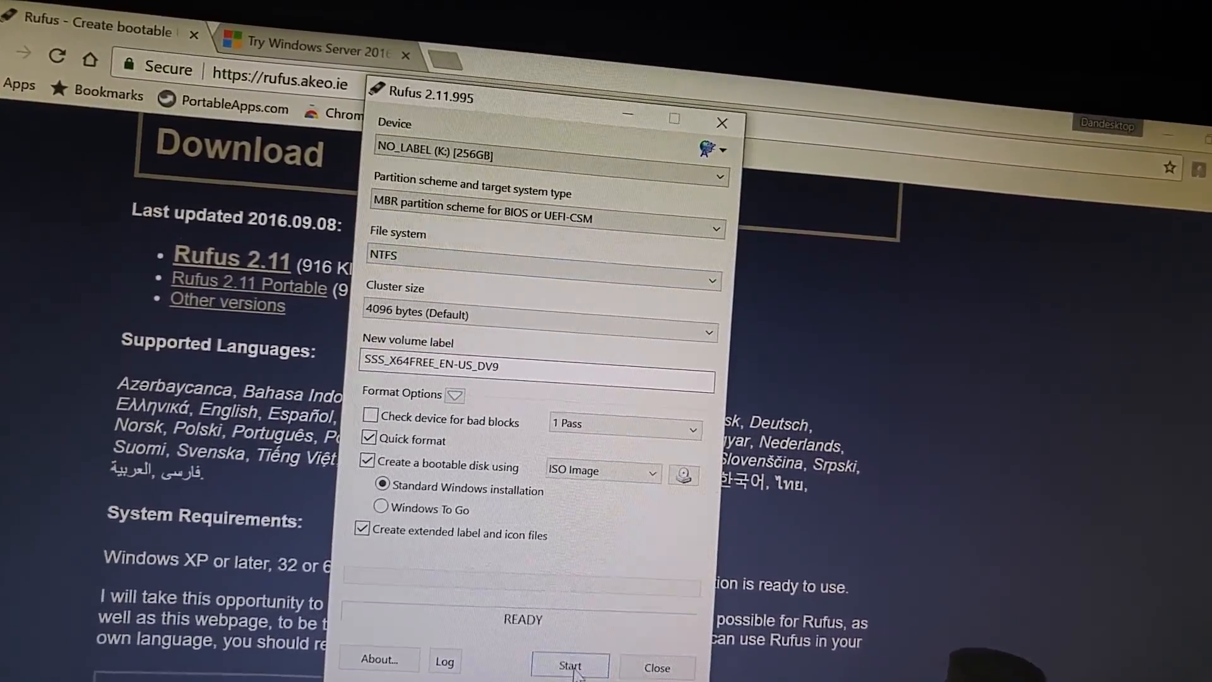
Step: Start writing the ISO to the 256GB drive, accepting the data-destruction warning
{"action": "left_click", "coordinate": [569, 667]}
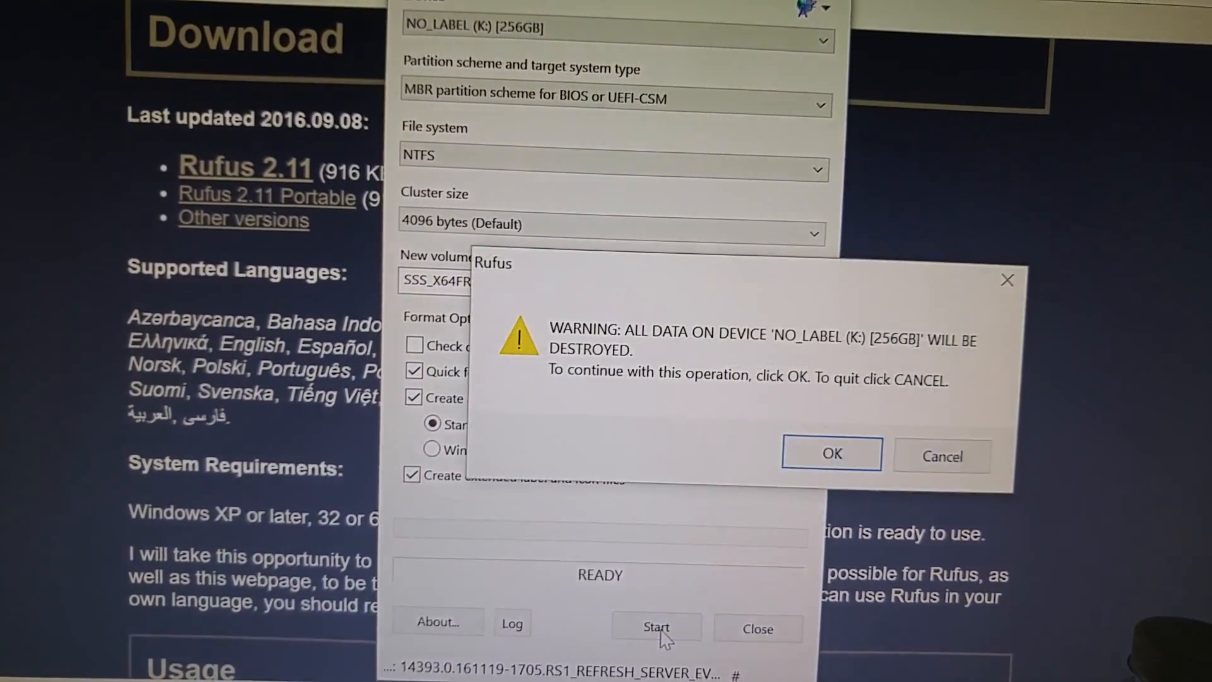
{"action": "left_click", "coordinate": [831, 453]}
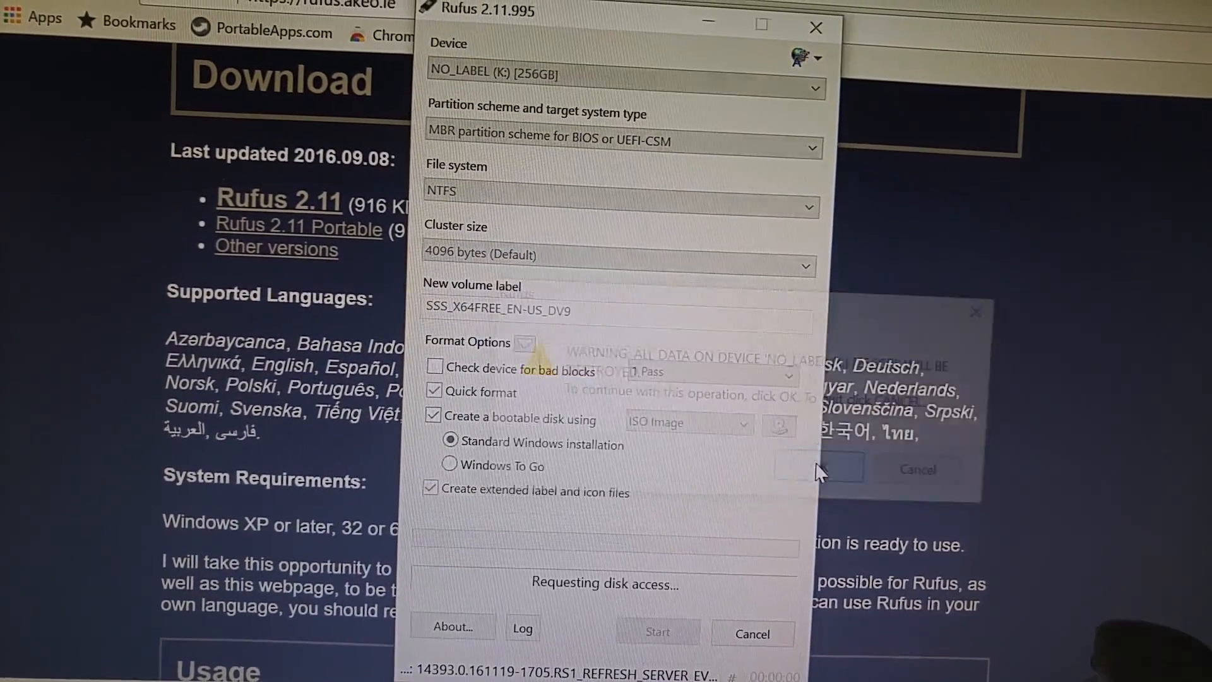
{"action": "left_click", "coordinate": [816, 469]}
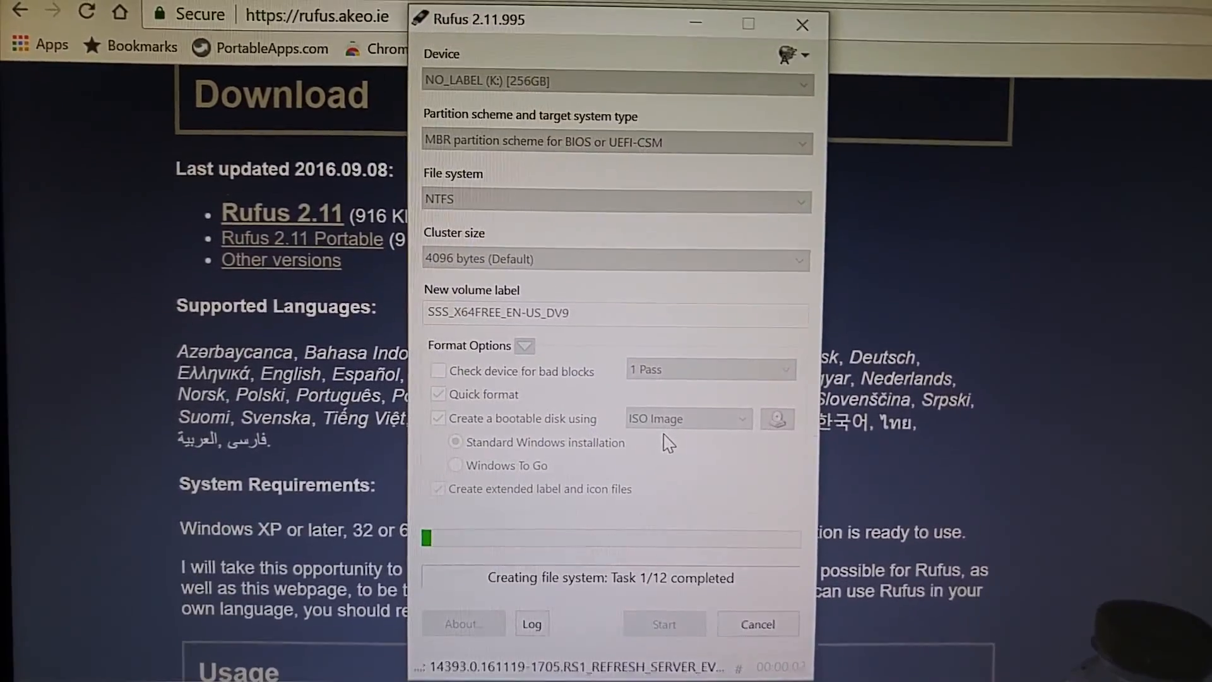